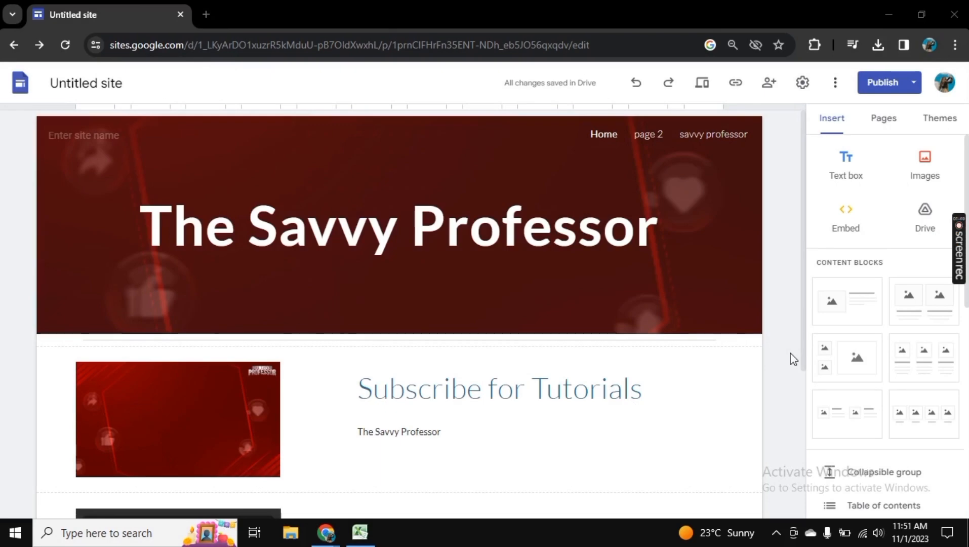
# Delete 'page 2' from the Pages list and dismiss the page-removed notice
pyautogui.scroll(-3)
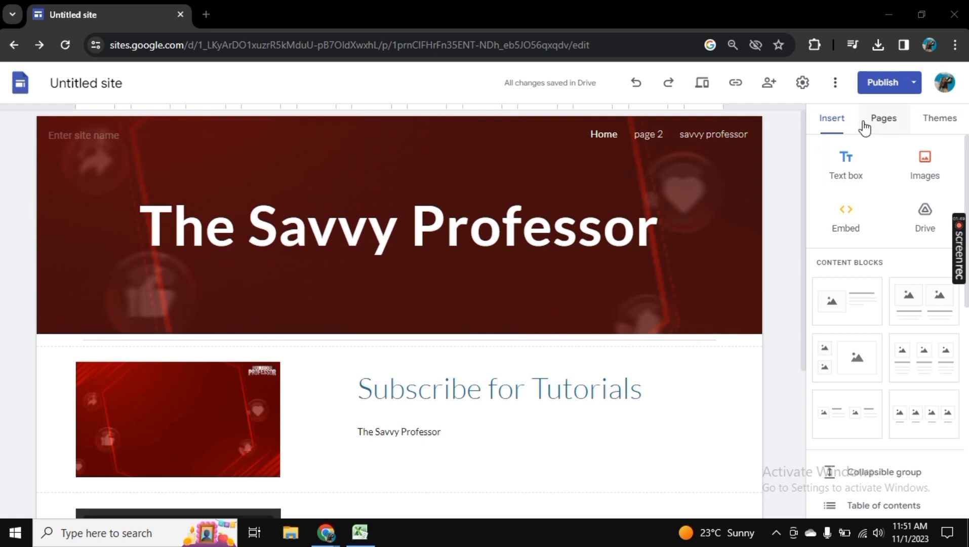
pyautogui.click(883, 118)
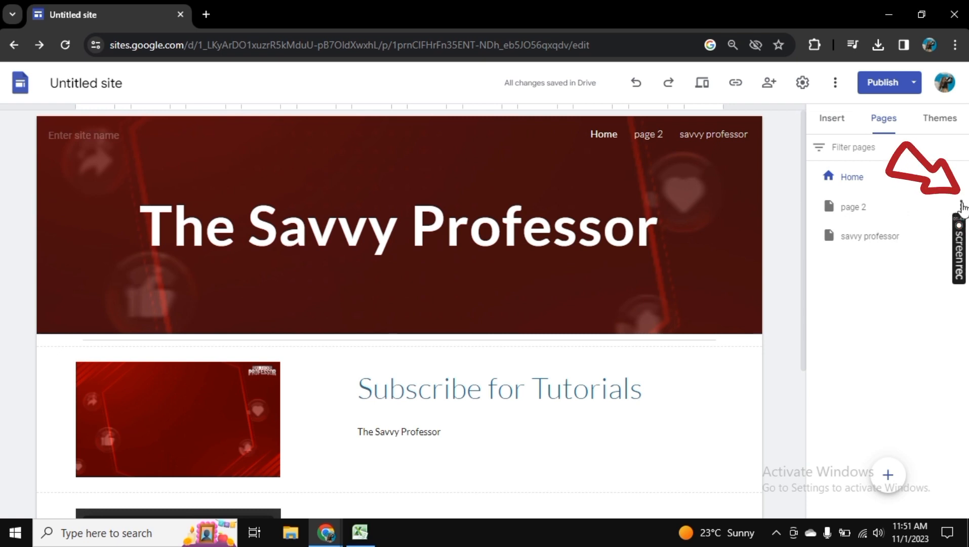
pyautogui.click(962, 206)
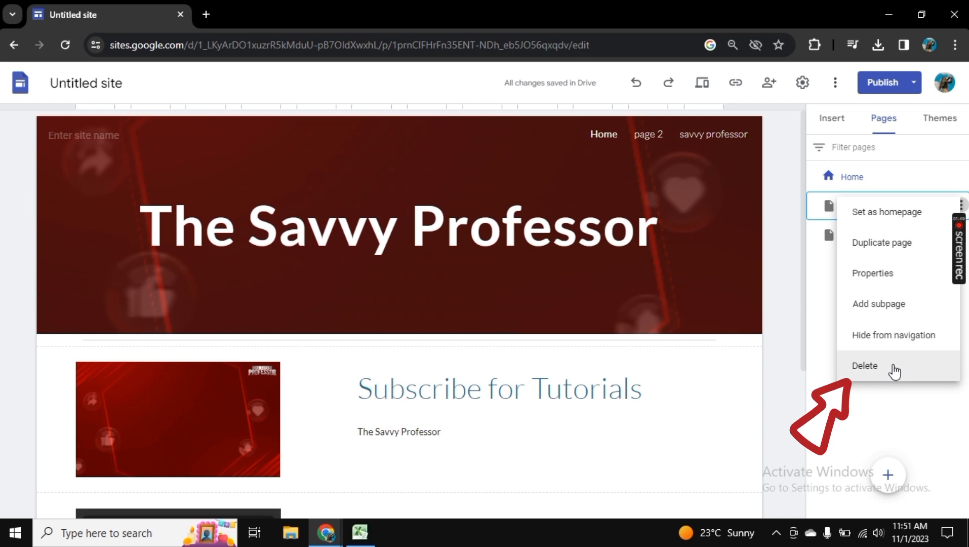
pyautogui.click(865, 365)
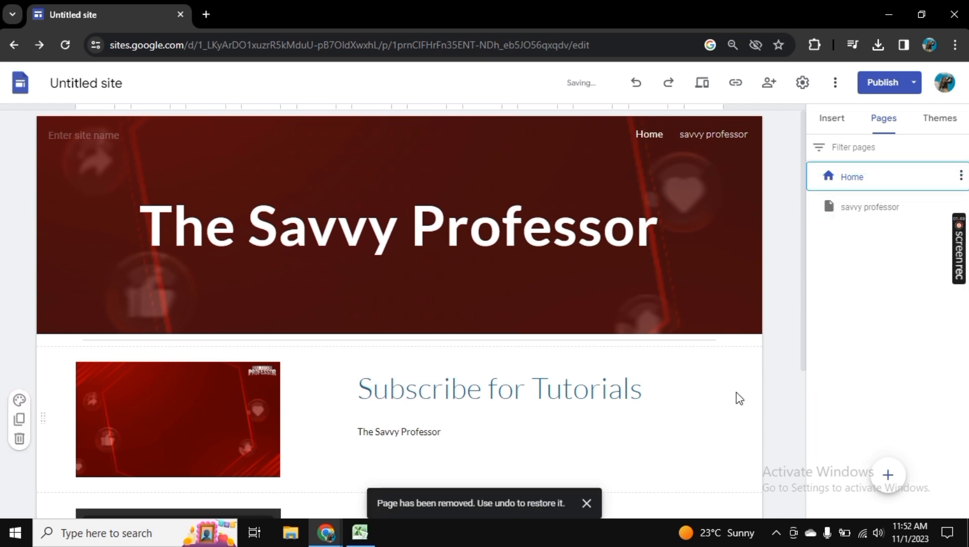
pyautogui.click(587, 503)
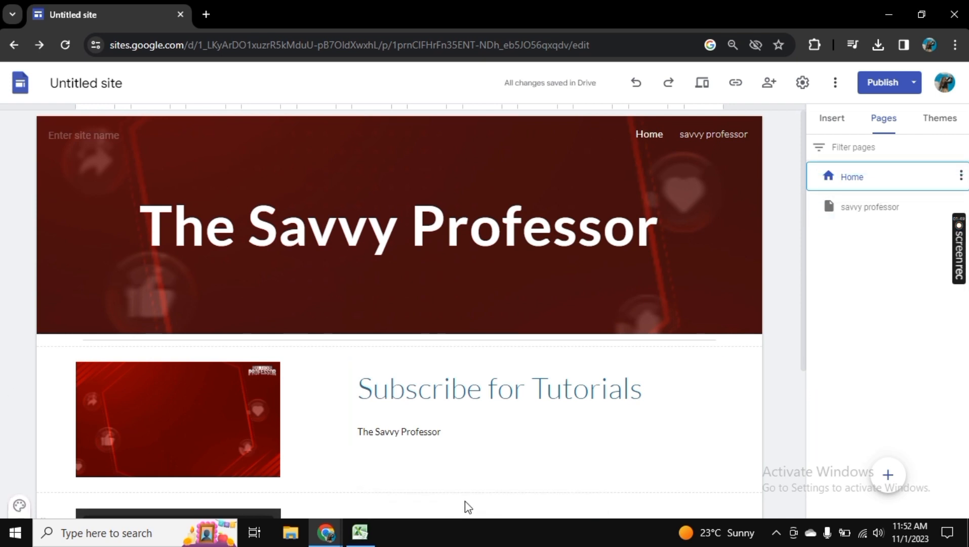
pyautogui.moveTo(869, 174)
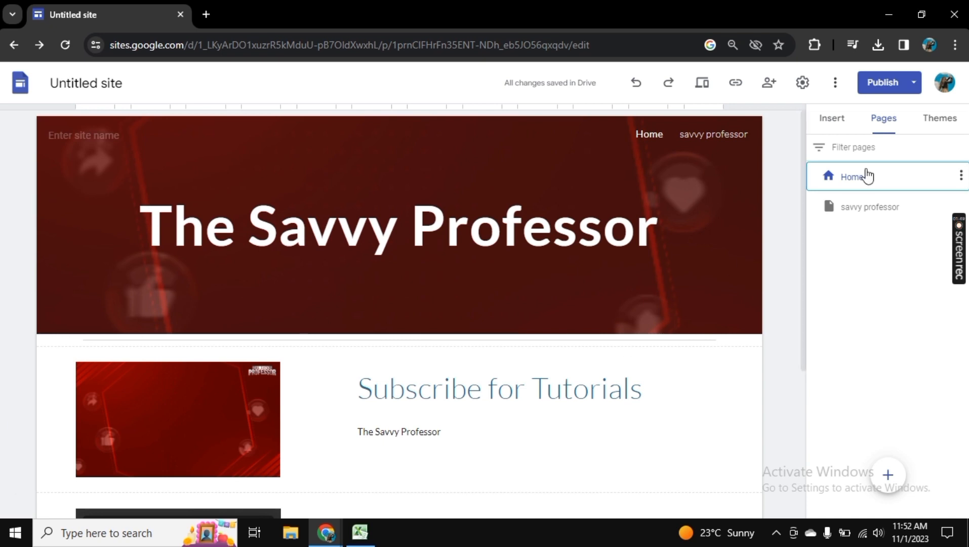
# Switch the side panel back to the Insert list of elements
pyautogui.click(832, 117)
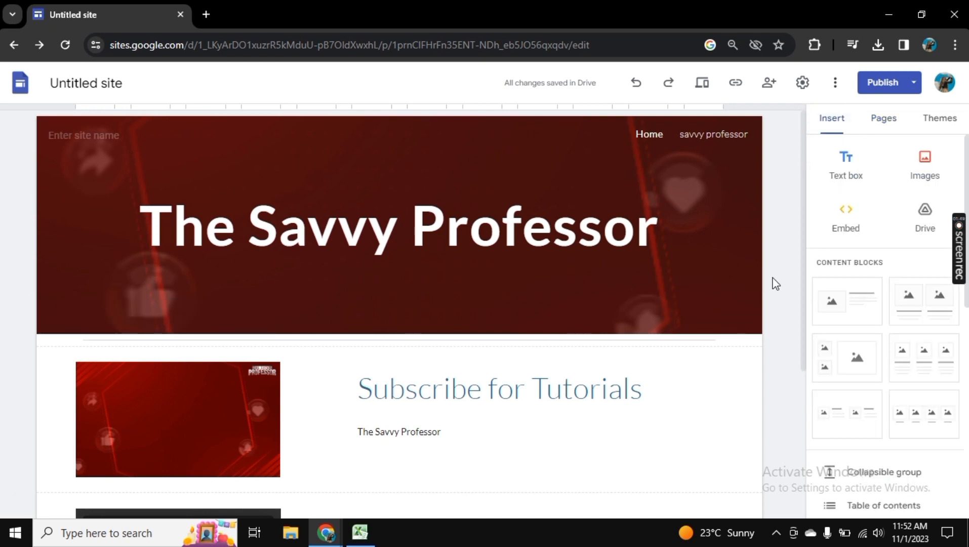